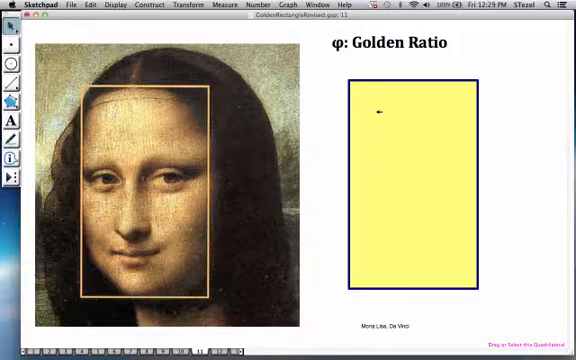
# Go to the page with the rectangle and the written golden rectangle definition
pyautogui.click(416, 180)
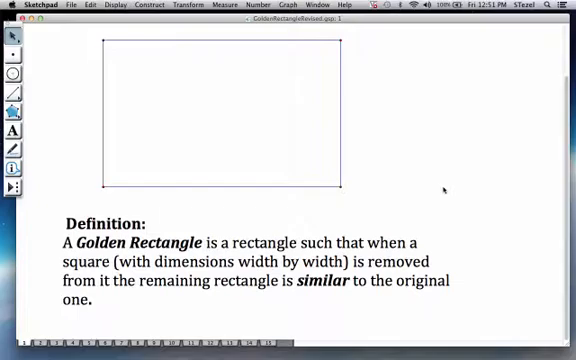
# Reveal the yellow width-by-width square in the rectangle's left portion, briefly selecting it
pyautogui.click(10, 188)
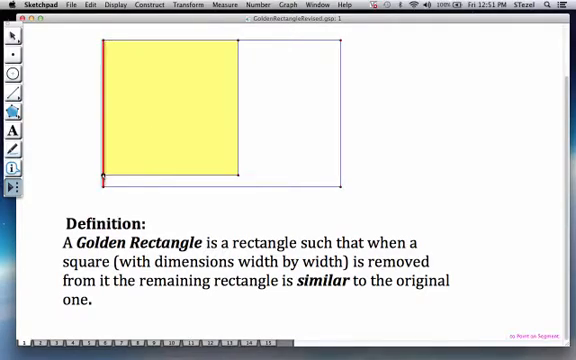
pyautogui.click(176, 110)
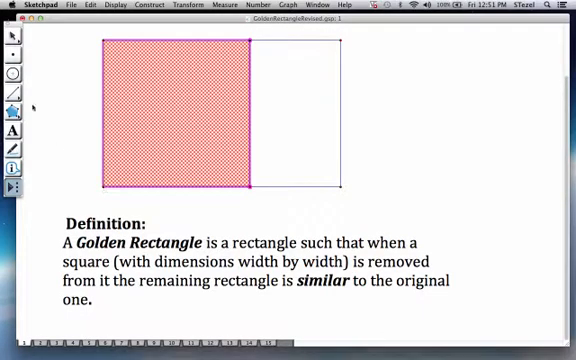
pyautogui.click(178, 120)
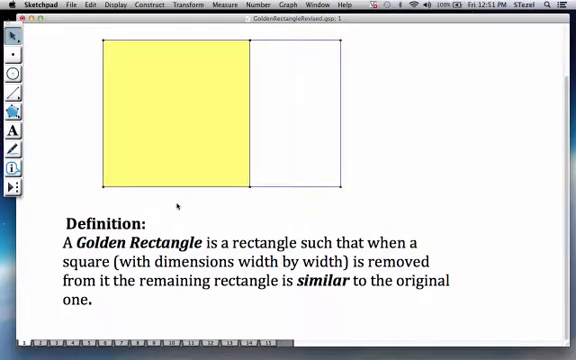
pyautogui.moveTo(280, 164)
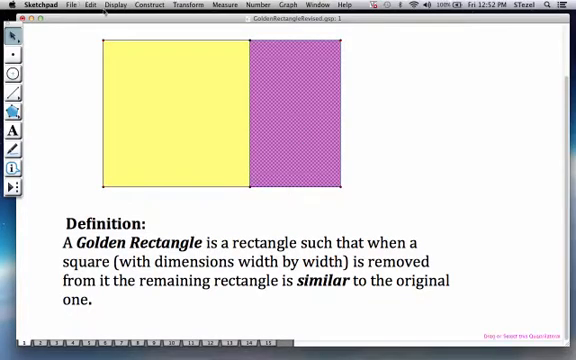
# Reveal the narrower leftover rectangle beside the yellow square with its red fill
pyautogui.click(116, 8)
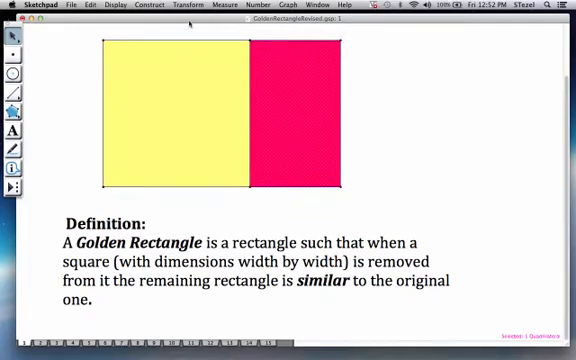
pyautogui.moveTo(36, 136)
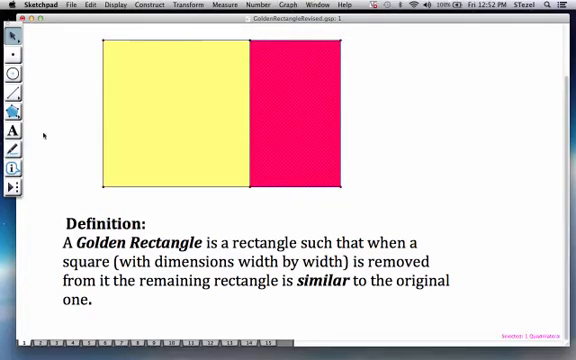
pyautogui.moveTo(424, 118)
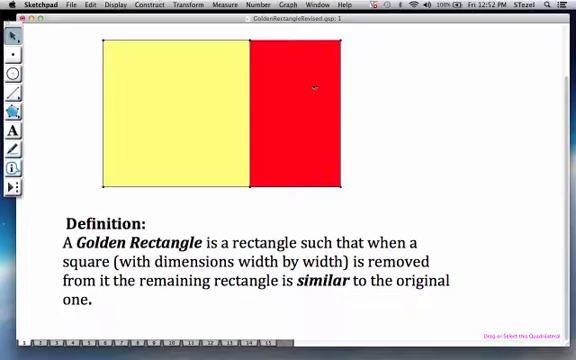
pyautogui.moveTo(80, 166)
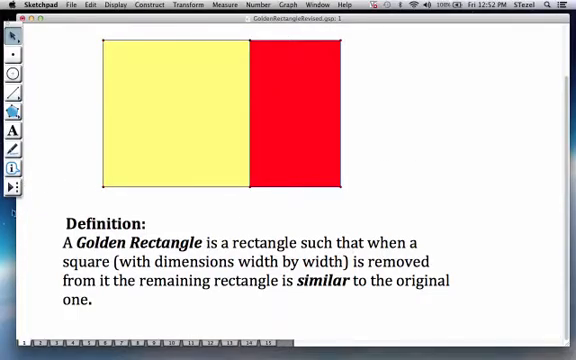
pyautogui.moveTo(168, 216)
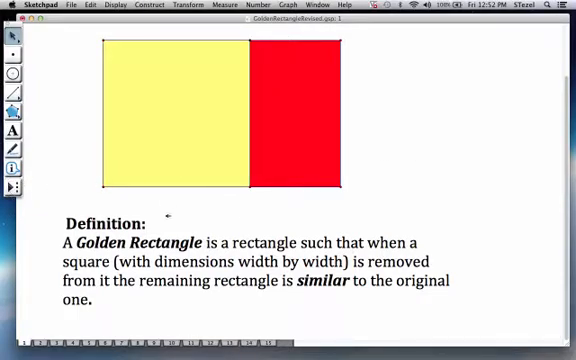
pyautogui.moveTo(76, 104)
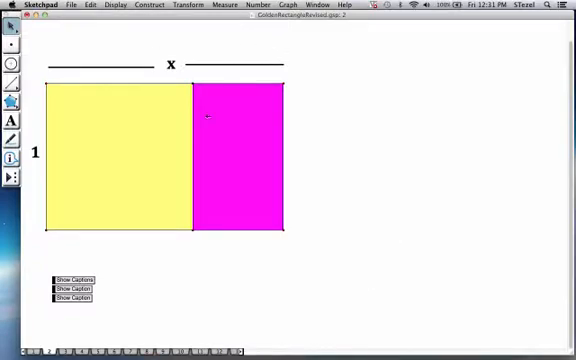
pyautogui.moveTo(110, 144)
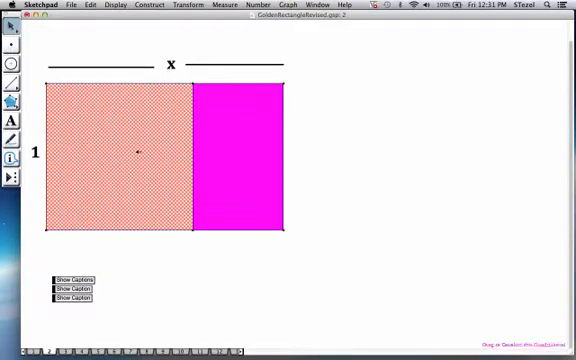
pyautogui.moveTo(186, 260)
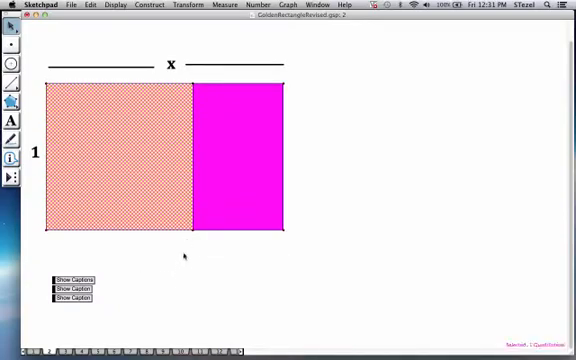
# Show the labels x by 1 on the rectangle, 1 on the square and x−1 on the leftover
pyautogui.click(120, 160)
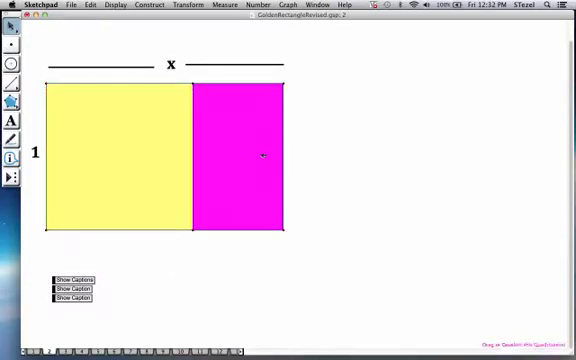
pyautogui.moveTo(260, 152)
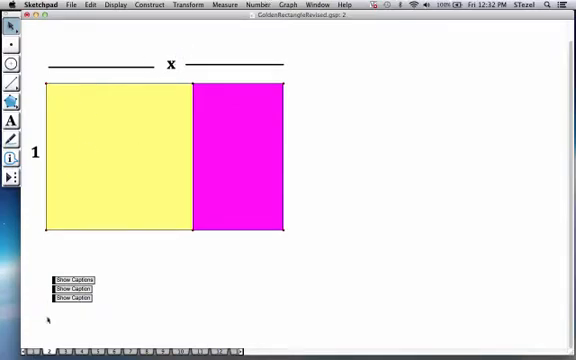
pyautogui.click(80, 278)
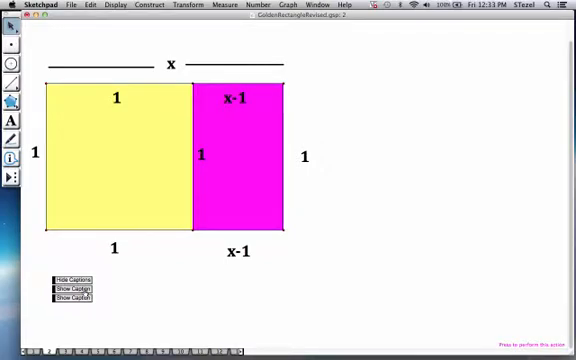
# Reveal the proportion caption x/1 = 1/(x−1) beside the labelled rectangle
pyautogui.click(78, 292)
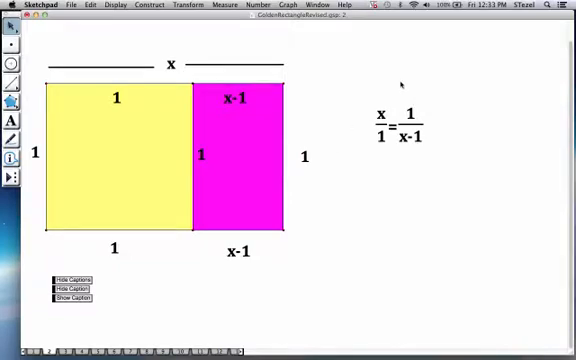
pyautogui.moveTo(450, 104)
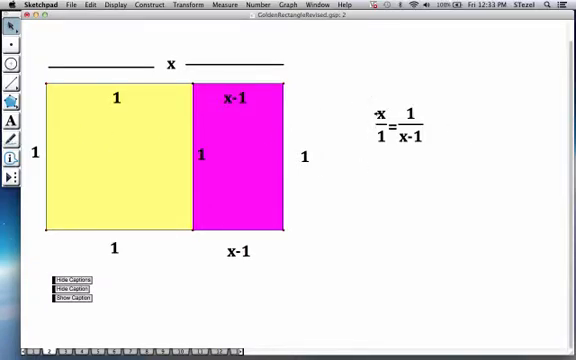
pyautogui.click(388, 124)
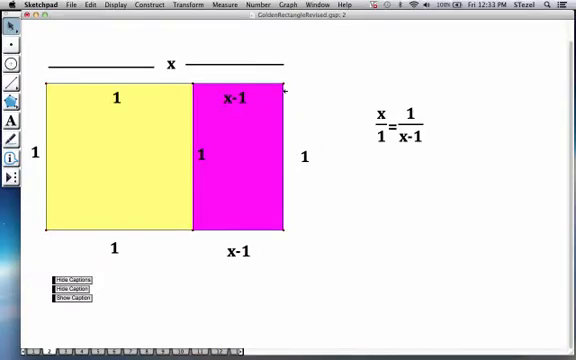
pyautogui.moveTo(296, 236)
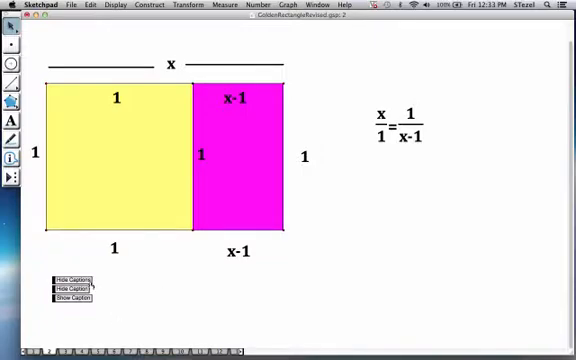
# Hide the side labels and reveal the derivation ending φ = (1+√5)/2, then move to the two-rectangle page
pyautogui.click(56, 288)
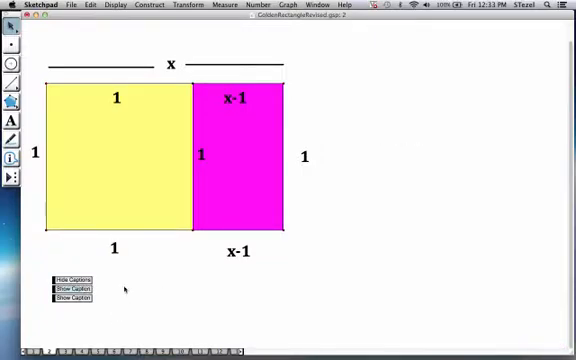
pyautogui.click(64, 272)
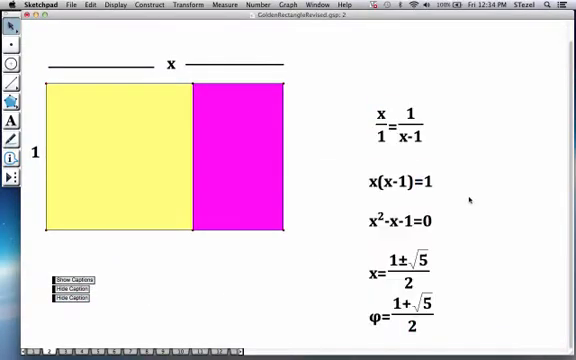
pyautogui.moveTo(460, 184)
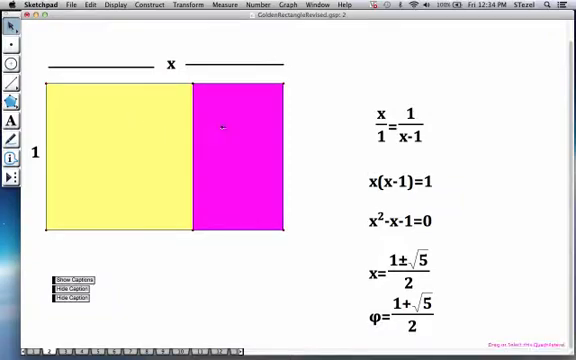
pyautogui.moveTo(218, 258)
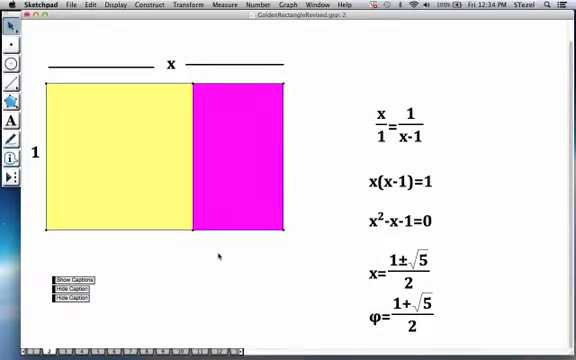
pyautogui.click(240, 160)
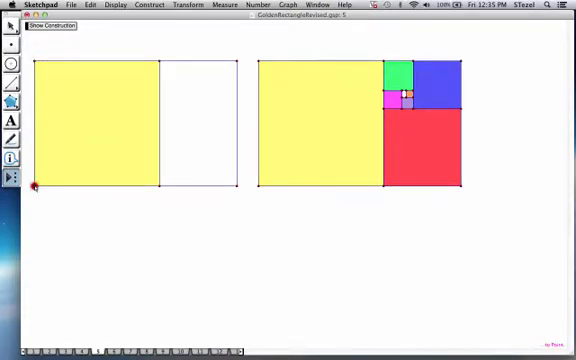
# Carve the left golden rectangle into three rounds of successively smaller nested squares
pyautogui.click(104, 120)
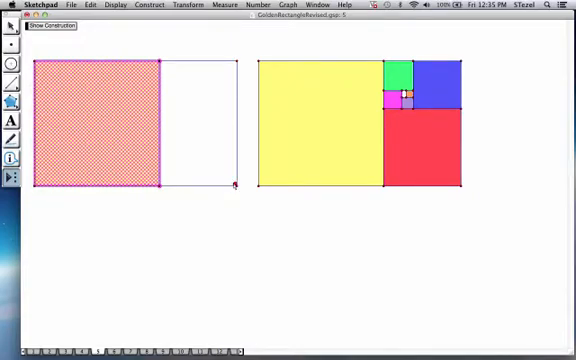
pyautogui.moveTo(236, 186)
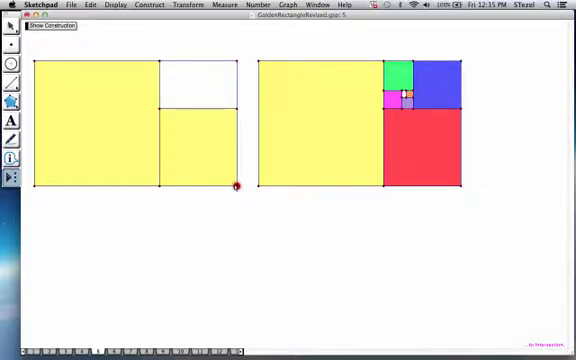
pyautogui.click(196, 144)
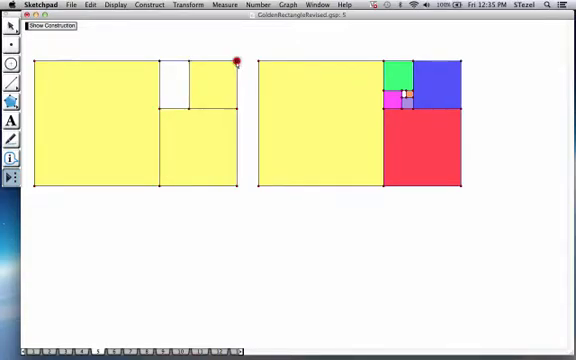
pyautogui.click(204, 84)
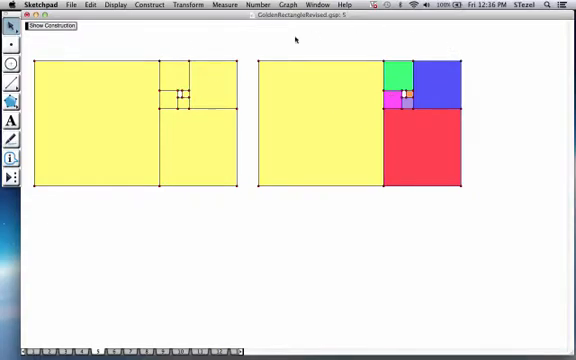
pyautogui.moveTo(318, 104)
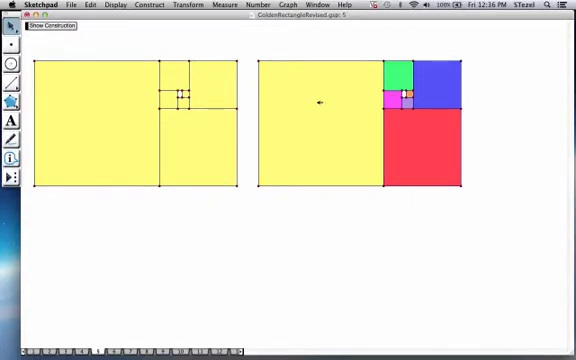
pyautogui.moveTo(416, 262)
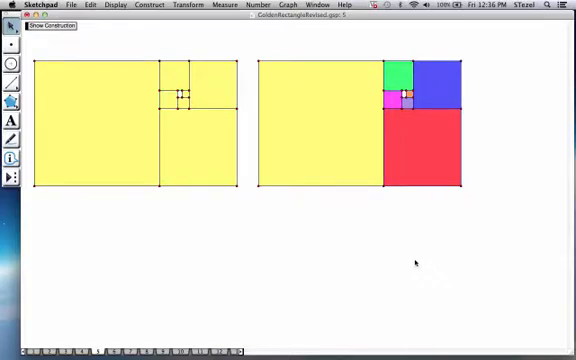
pyautogui.moveTo(336, 118)
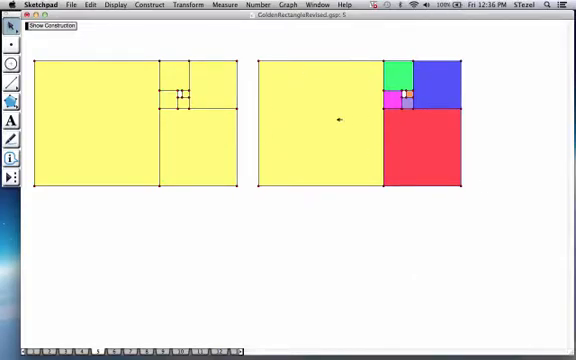
pyautogui.moveTo(500, 132)
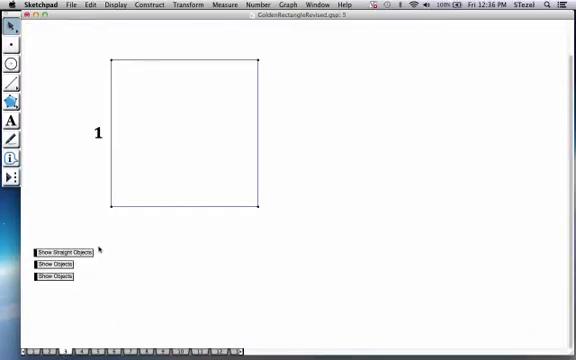
pyautogui.moveTo(60, 212)
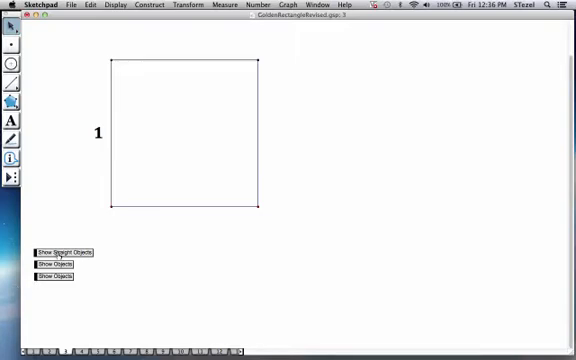
# Extend the unit square's sides into lines and show the base midpoint segment with its two ½ labels
pyautogui.click(64, 252)
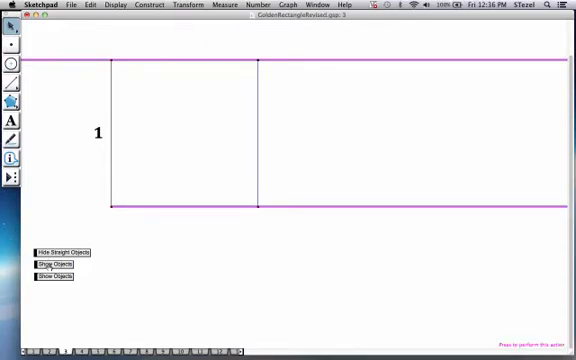
pyautogui.click(52, 264)
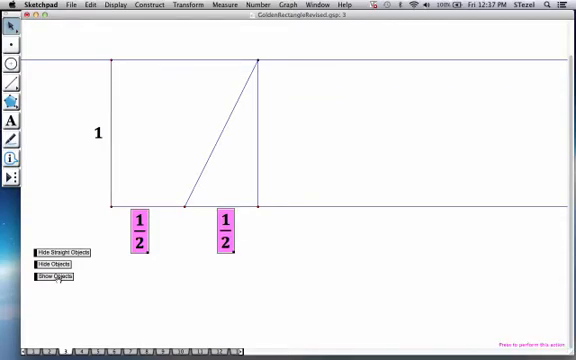
# Show the circle from the base midpoint through the corner and label both distances √5/2
pyautogui.click(52, 276)
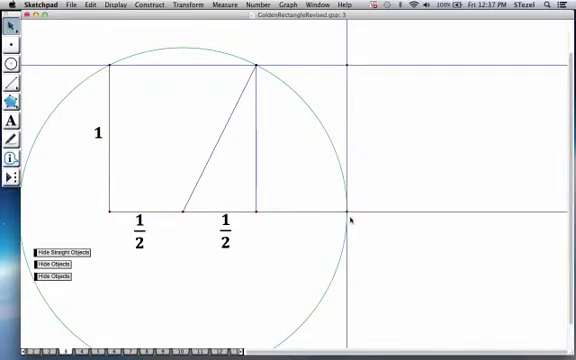
pyautogui.click(344, 212)
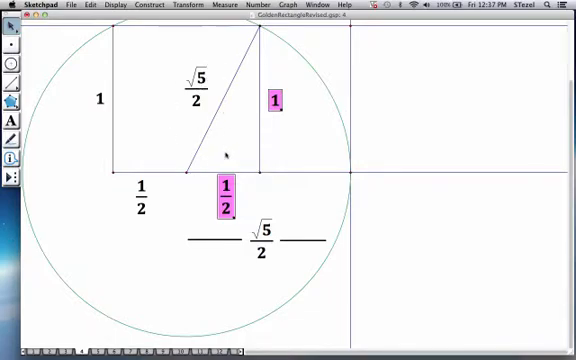
pyautogui.moveTo(184, 70)
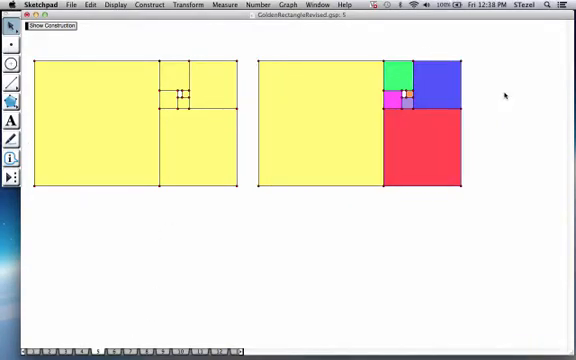
# Go to the page with the golden spiral through the coloured nested squares
pyautogui.click(320, 124)
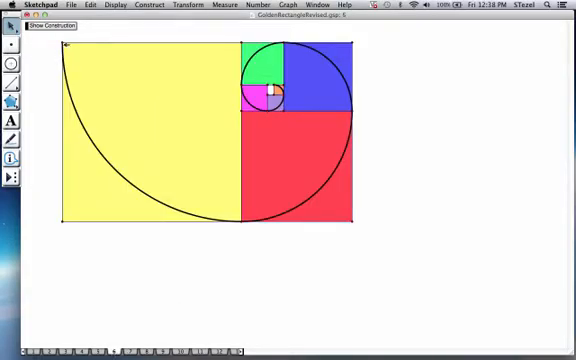
pyautogui.moveTo(78, 62)
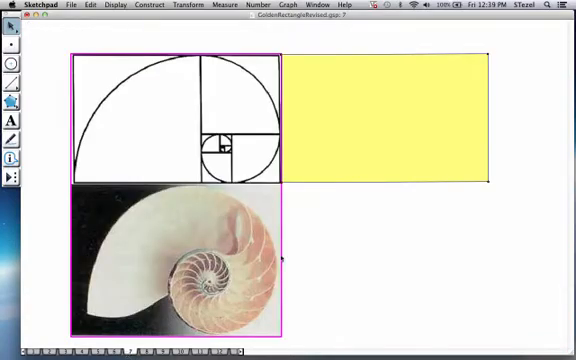
# Go to the page listing the Fibonacci Sequence 1,1,2,3,5,8,13,21,34,55
pyautogui.click(184, 264)
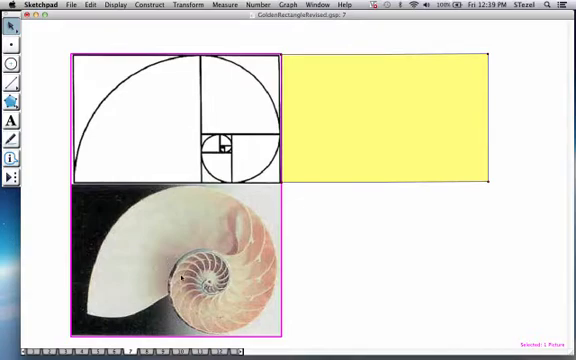
pyautogui.moveTo(396, 146)
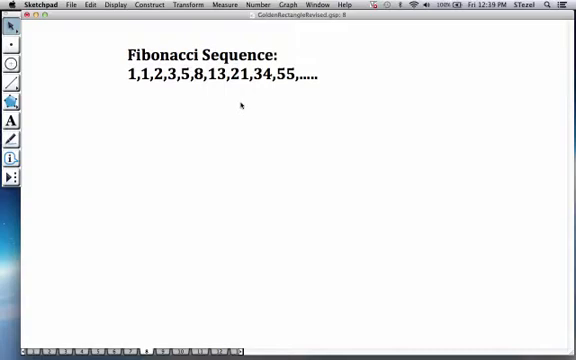
pyautogui.moveTo(178, 92)
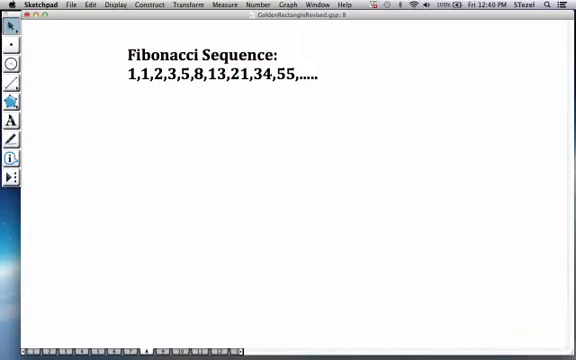
# Add the next yellow Fibonacci squares beside the stacked small ones with the custom square tool
pyautogui.click(12, 178)
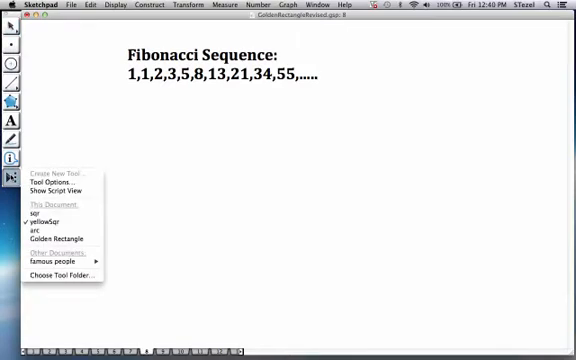
pyautogui.moveTo(52, 216)
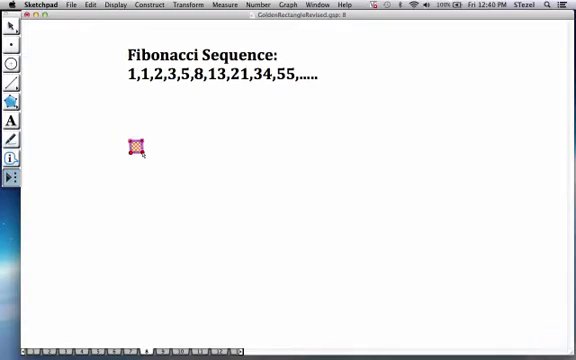
pyautogui.click(136, 148)
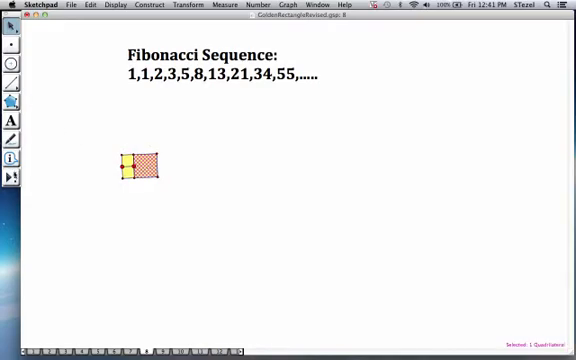
pyautogui.click(12, 180)
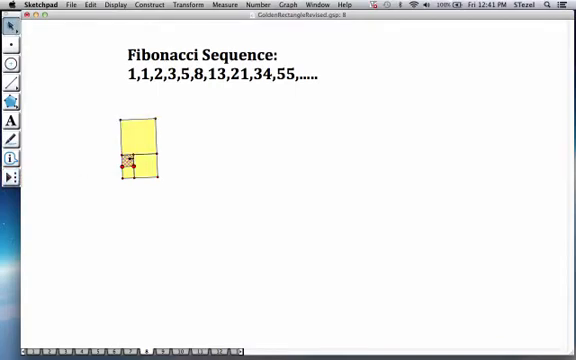
pyautogui.click(140, 170)
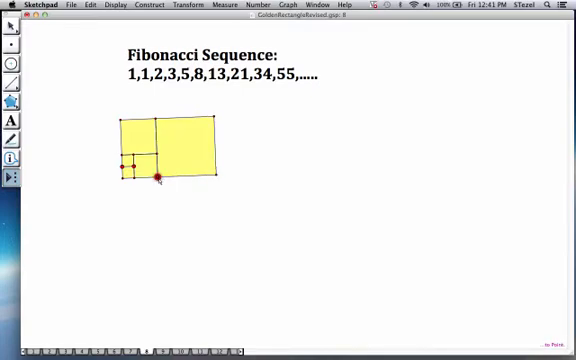
pyautogui.click(190, 140)
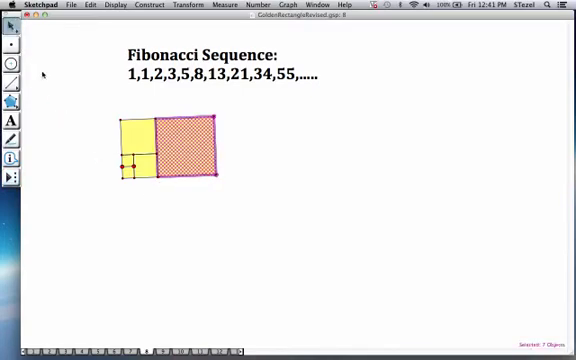
pyautogui.moveTo(52, 190)
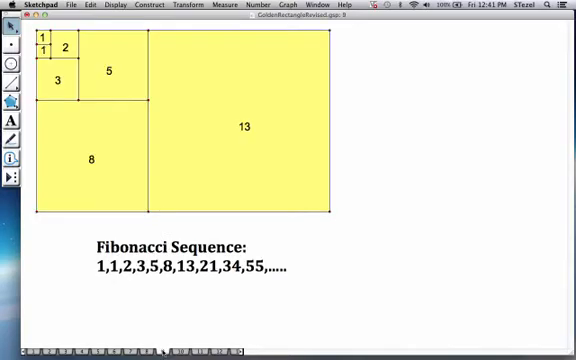
# Select the whole 1,1,2,3,5,8,13 Fibonacci rectangle from the smallest square's corner
pyautogui.click(48, 46)
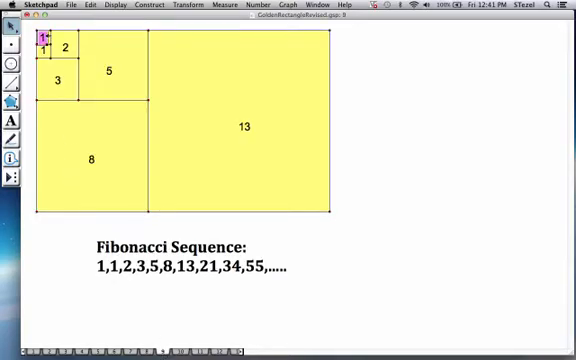
pyautogui.click(68, 48)
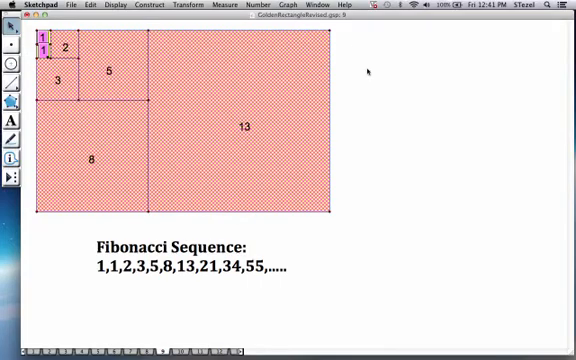
pyautogui.moveTo(396, 138)
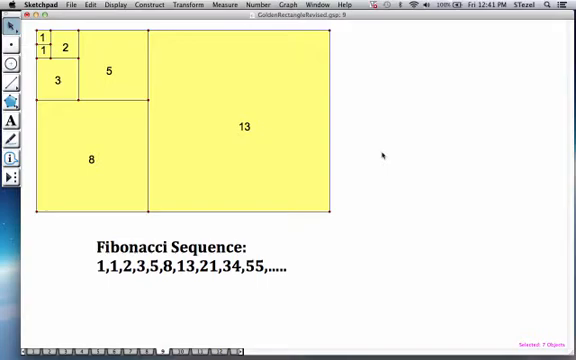
pyautogui.click(244, 130)
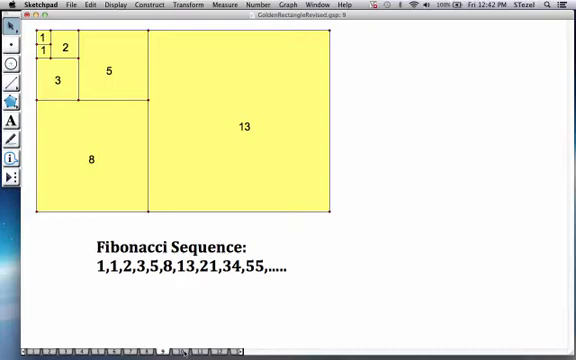
pyautogui.moveTo(310, 296)
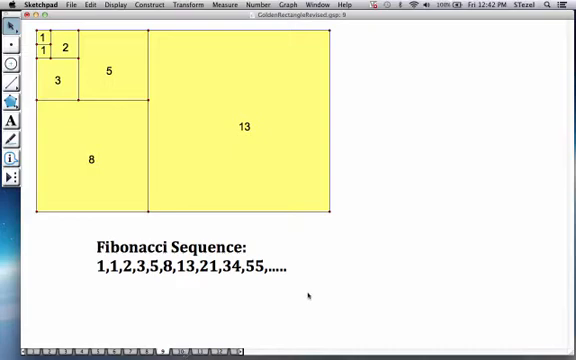
pyautogui.moveTo(274, 192)
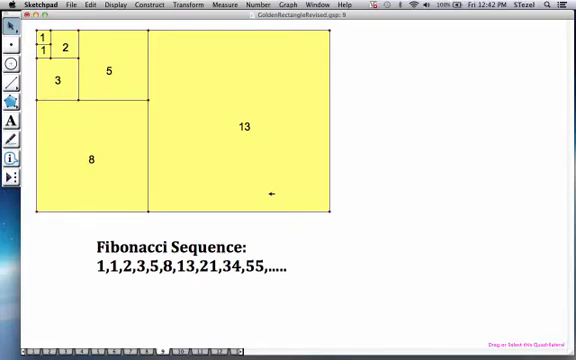
pyautogui.moveTo(50, 192)
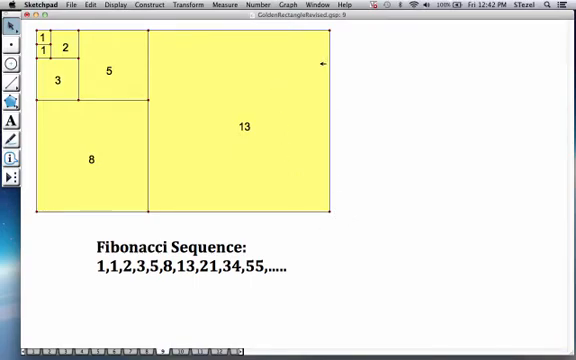
pyautogui.moveTo(270, 116)
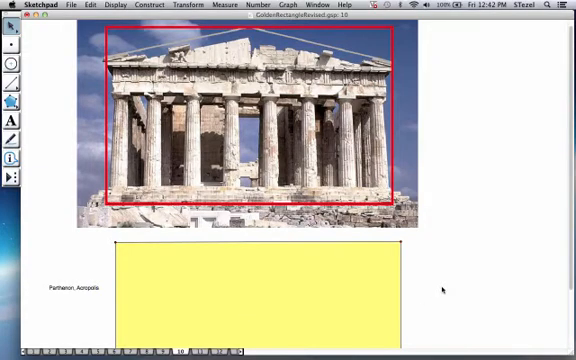
pyautogui.moveTo(336, 308)
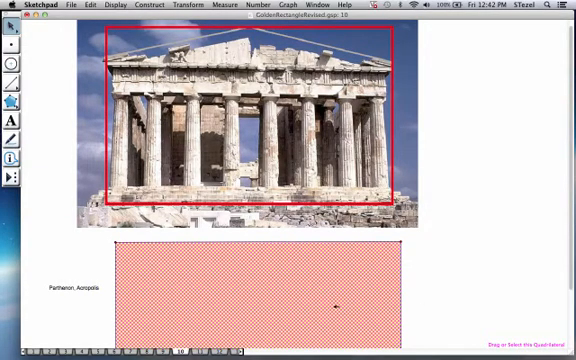
# Drag the yellow golden rectangle up toward the Parthenon photo
pyautogui.moveTo(256, 290); pyautogui.dragTo(256, 120)
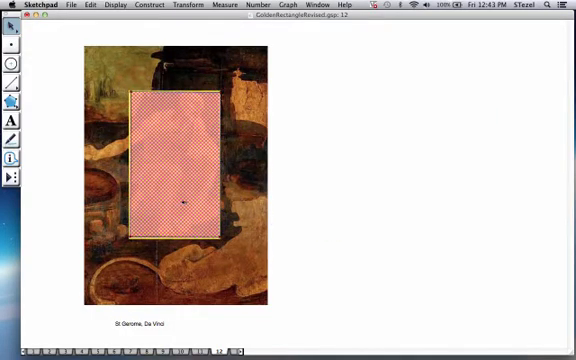
# Drag the golden rectangle off the da Vinci painting to the right
pyautogui.moveTo(176, 164); pyautogui.dragTo(350, 164)
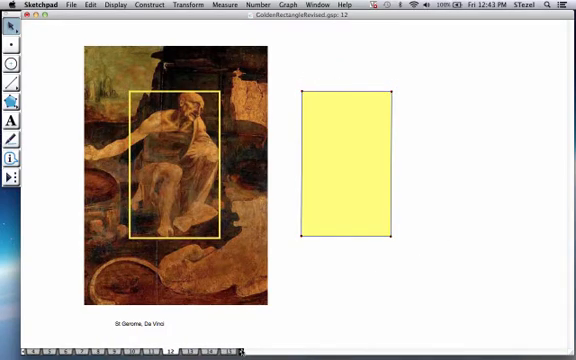
pyautogui.moveTo(384, 128)
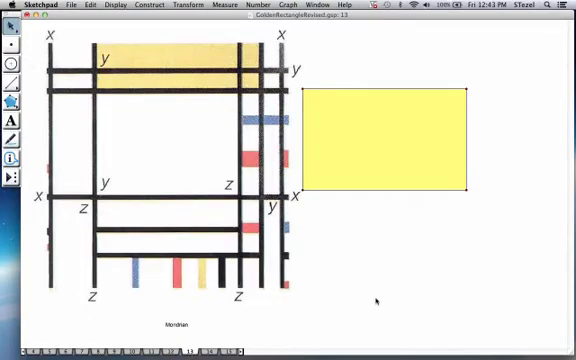
pyautogui.moveTo(388, 128)
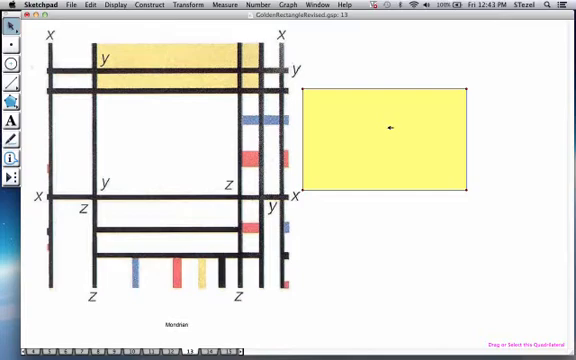
pyautogui.moveTo(272, 132)
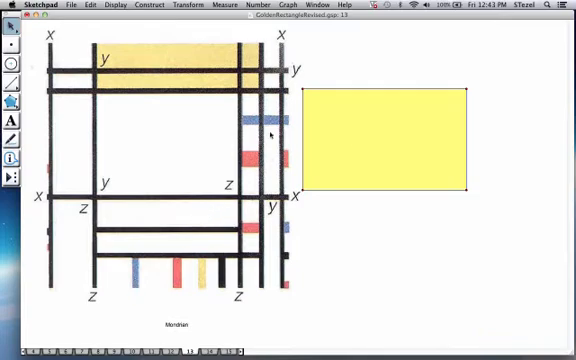
pyautogui.moveTo(376, 162)
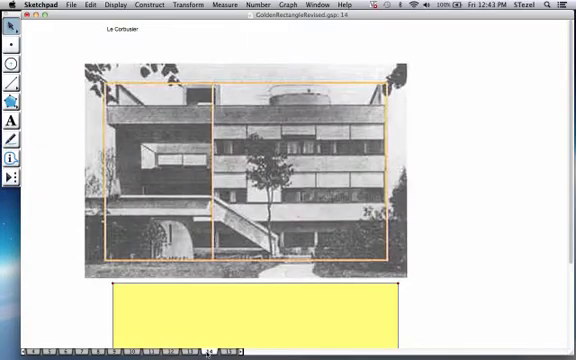
pyautogui.moveTo(320, 312)
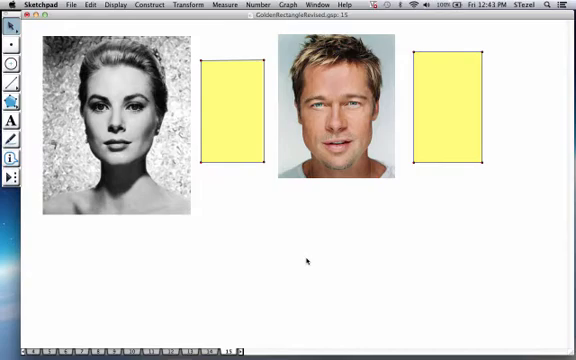
pyautogui.moveTo(234, 124)
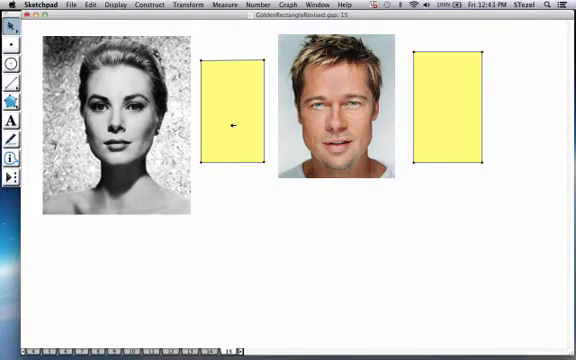
# Lay the golden rectangle over the man's face, then set it back beside the portrait and deselect
pyautogui.moveTo(232, 124); pyautogui.dragTo(120, 114)
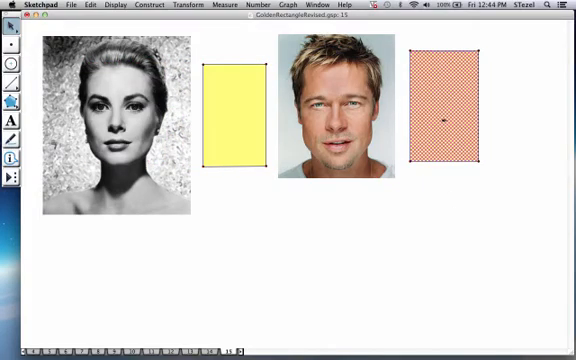
pyautogui.moveTo(444, 114); pyautogui.dragTo(344, 114)
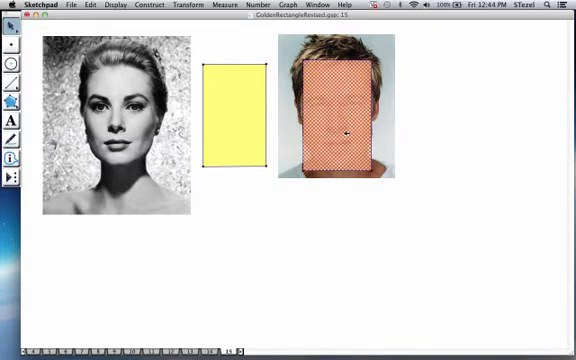
pyautogui.moveTo(340, 114); pyautogui.dragTo(468, 114)
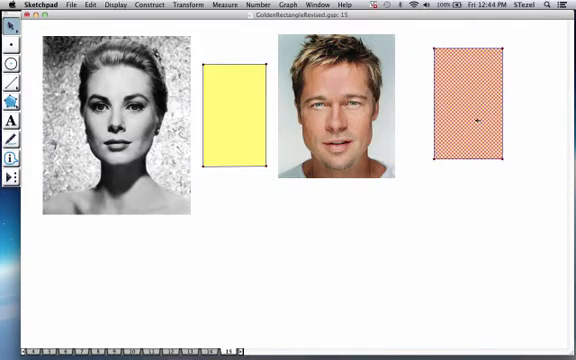
pyautogui.click(472, 120)
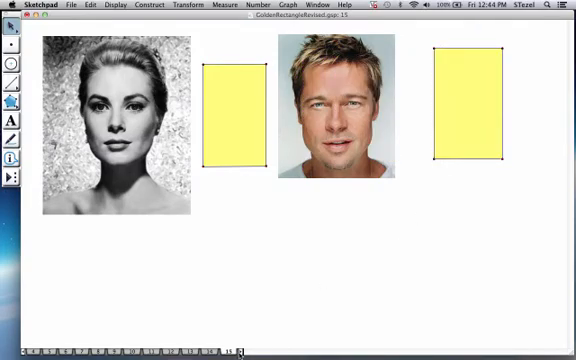